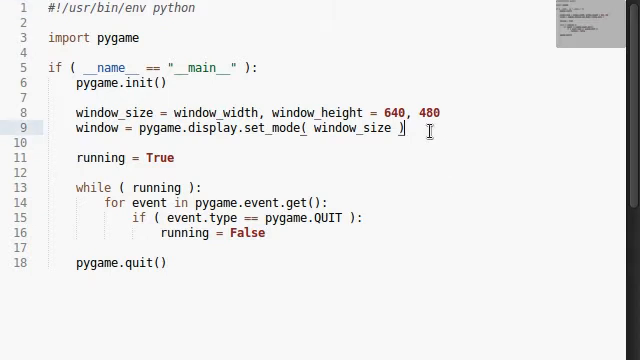
Step: Scroll the pygame.display page down to set_mode and read its resolution, flags and depth arguments
triple_click(230, 128)
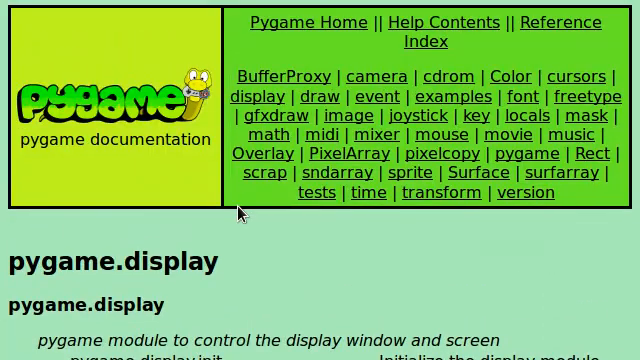
mouse_move(305, 49)
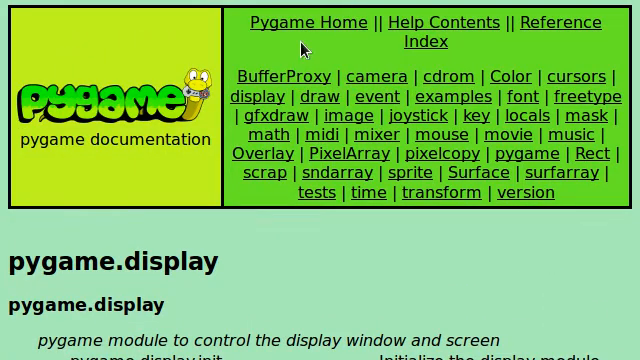
mouse_move(285, 97)
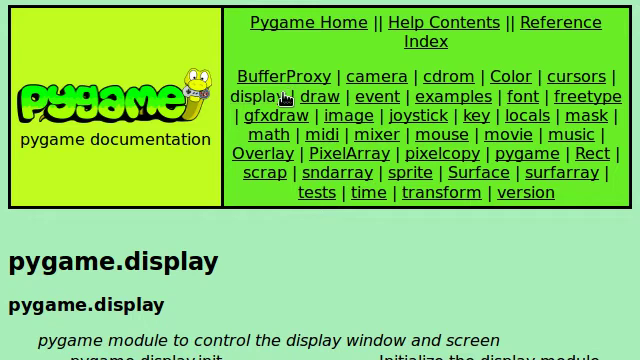
scroll(down, 3)
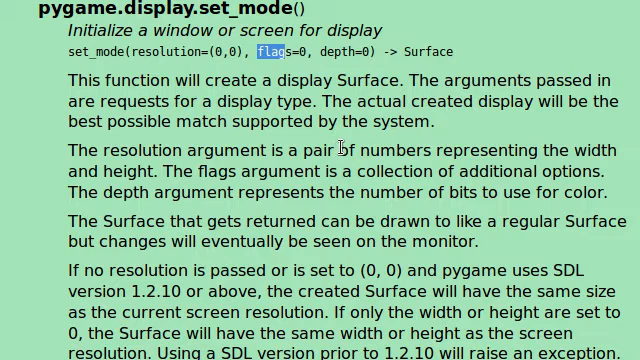
mouse_move(43, 131)
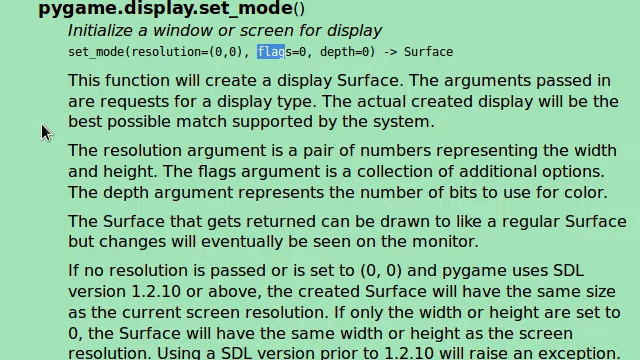
mouse_move(178, 104)
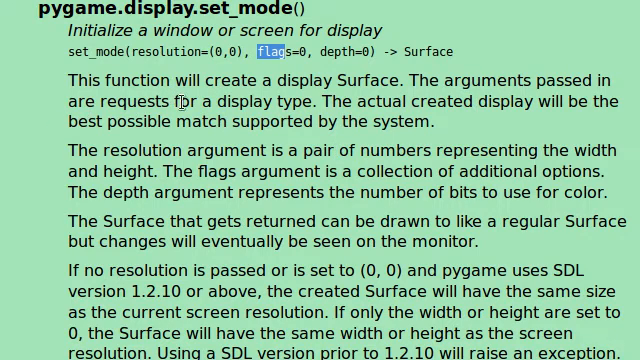
mouse_move(243, 123)
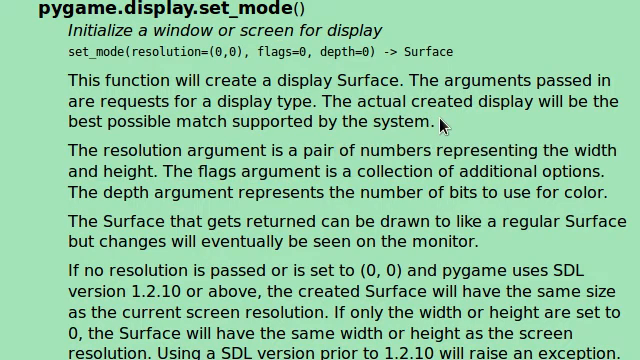
mouse_move(235, 53)
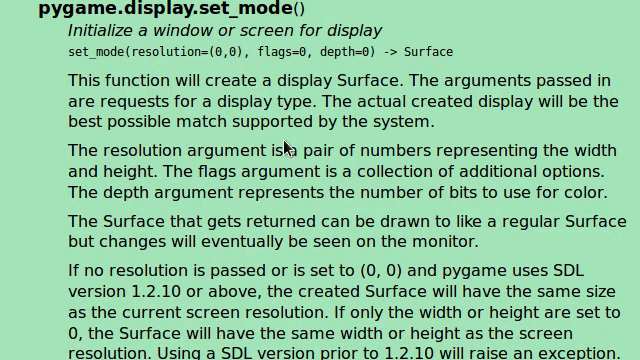
scroll(down, 3)
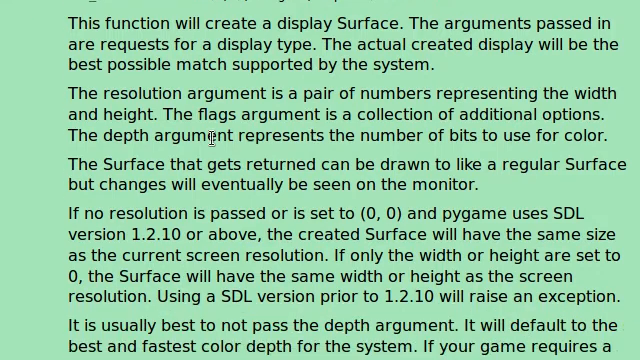
mouse_move(376, 114)
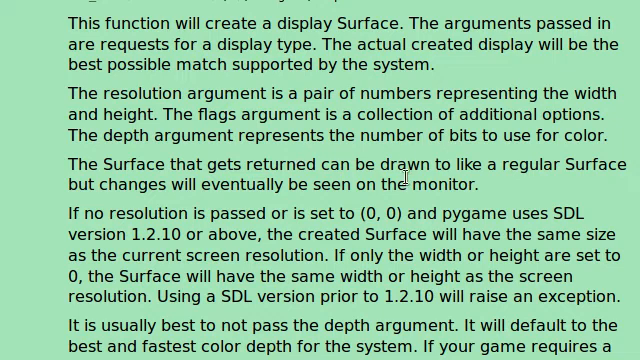
mouse_move(437, 185)
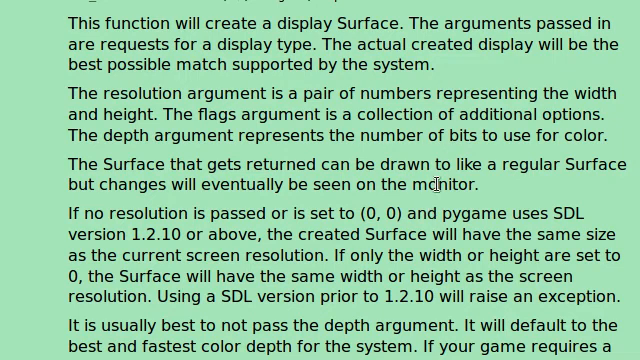
scroll(down, 3)
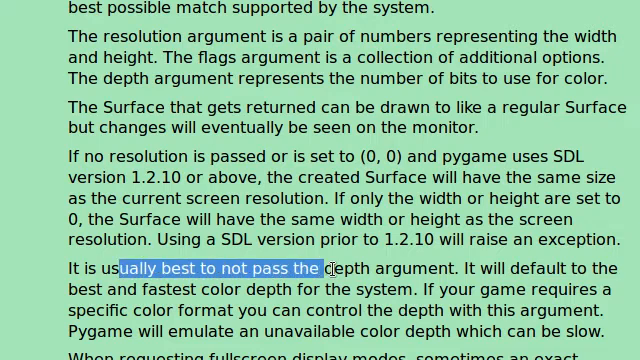
click(446, 268)
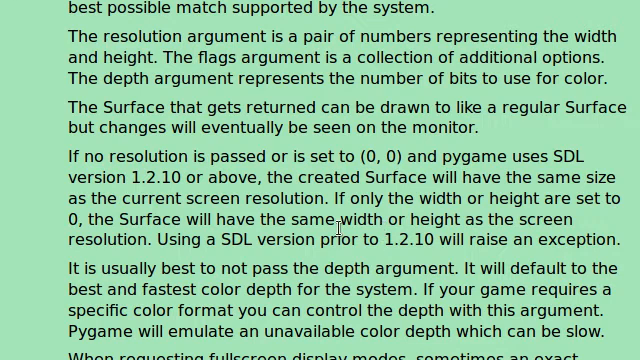
Step: Read the display flags table (FULLSCREEN, RESIZABLE, NOFRAME…) and return to the set_mode heading
scroll(down, 3)
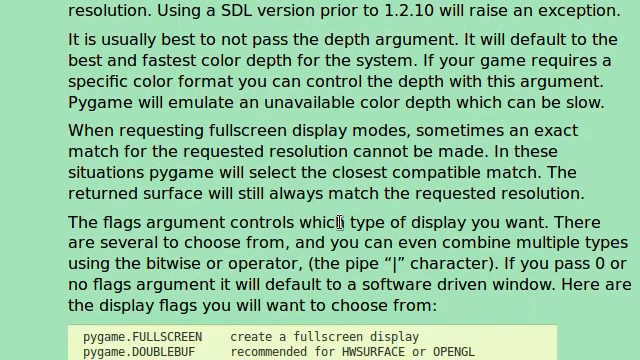
scroll(down, 3)
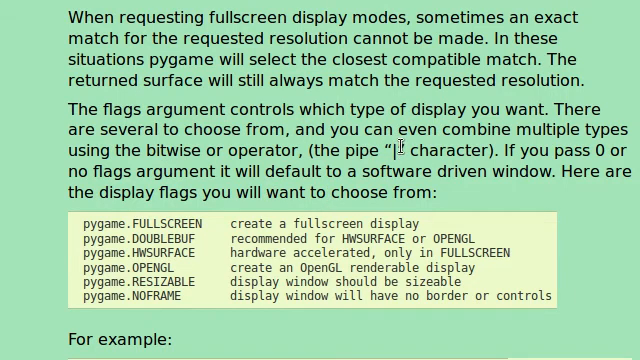
scroll(down, 3)
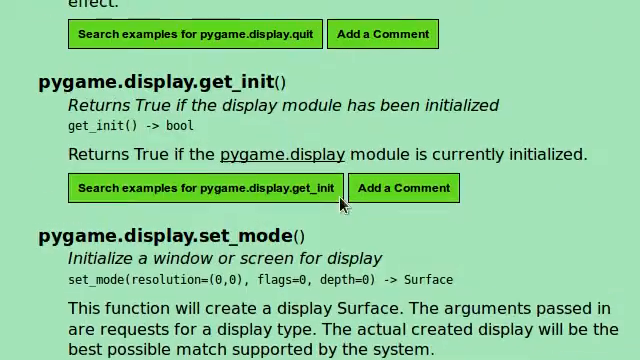
scroll(down, 3)
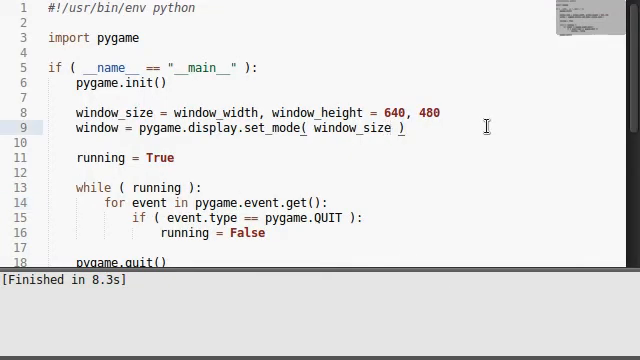
Step: Pass pygame.NOFRAME to set_mode, rebuild, and begin combining another flag with ' | pyg'
text(, pygame.NOFRAM)
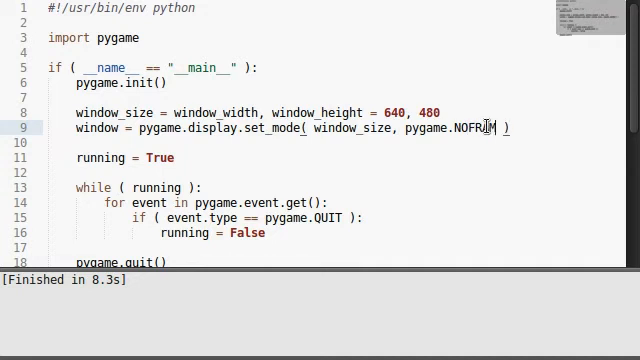
mouse_move(510, 212)
text(E)
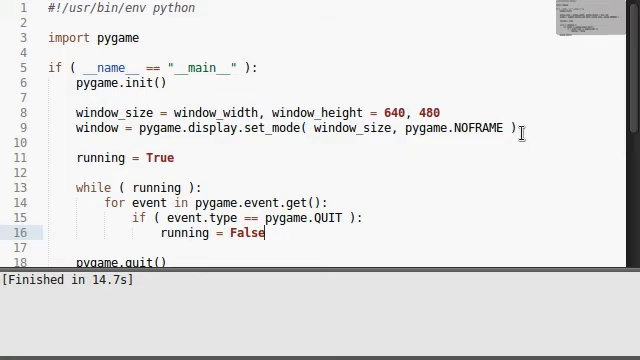
text(|)
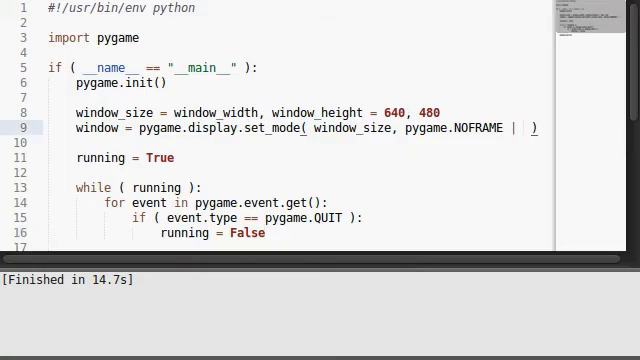
text(pyg)
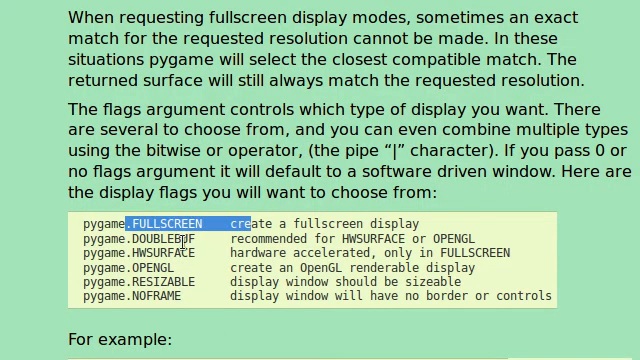
mouse_move(204, 225)
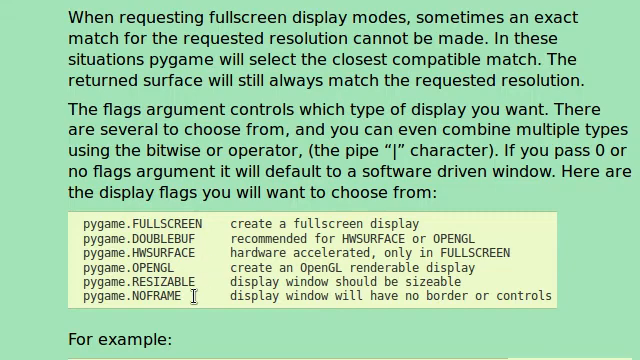
mouse_move(177, 299)
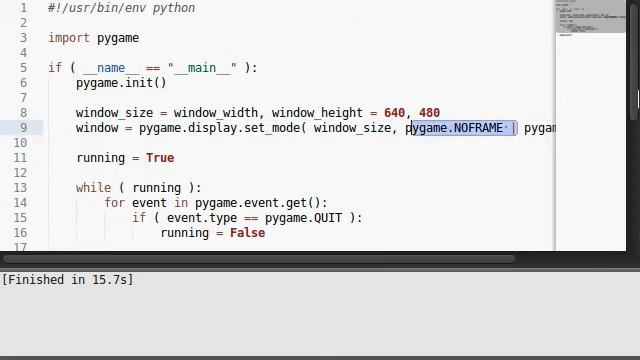
Step: Replace pygame.NOFRAME on line 9 with pygame.RESIZABLE
text(pygame.RESIZABLE)
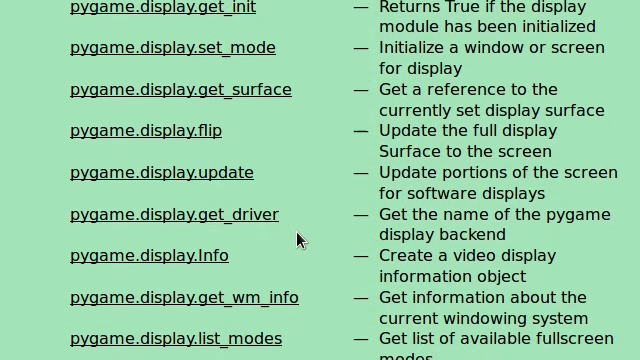
Step: Scroll the pygame.display function index from get_init through toggle_fullscreen
scroll(down, 3)
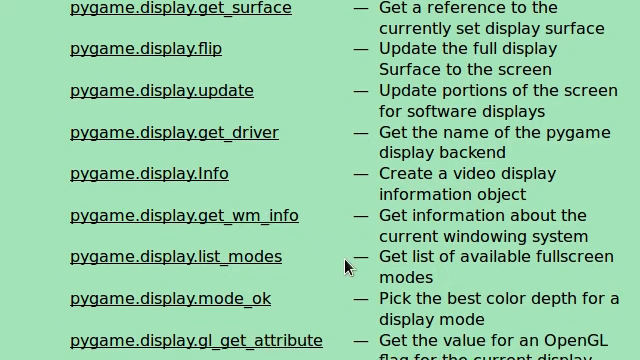
scroll(down, 3)
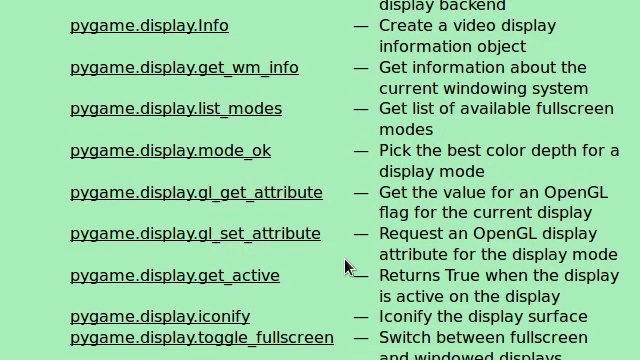
scroll(down, 3)
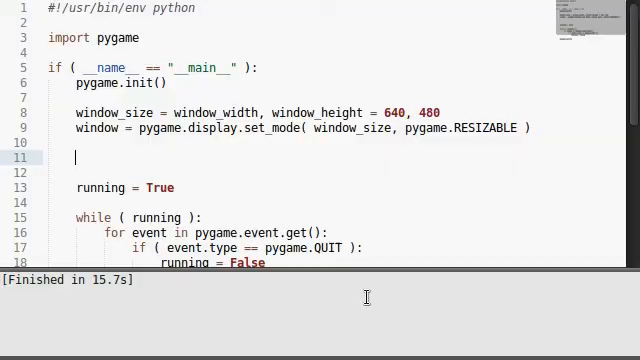
Step: Type 'print pygame.display.get_caption()' on blank line 11
text(prin)
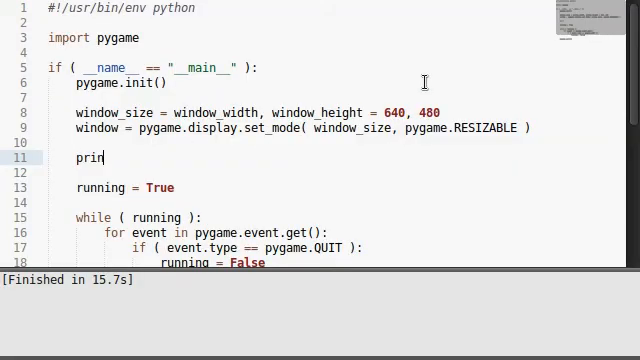
text(t pygame.displa)
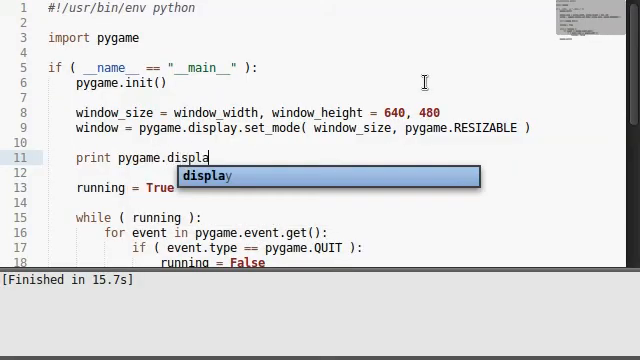
text(y.get_capti)
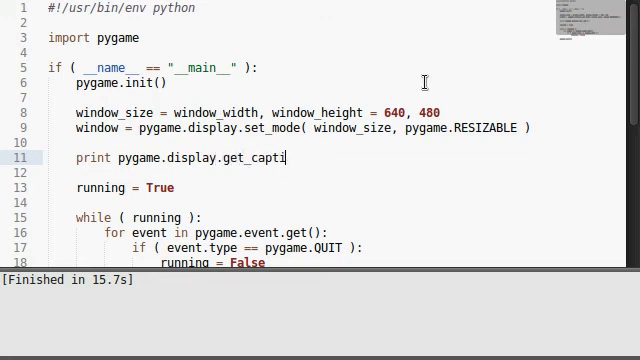
text(on())
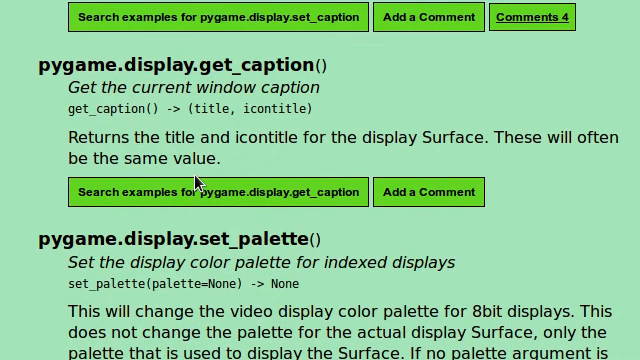
mouse_move(88, 109)
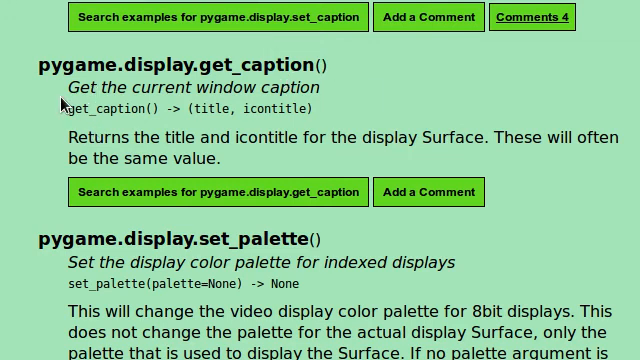
mouse_move(152, 113)
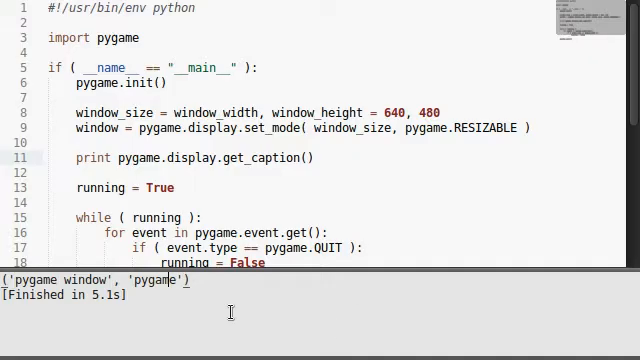
mouse_move(170, 283)
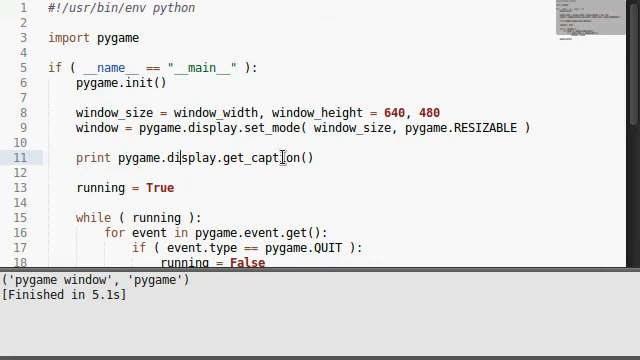
mouse_move(287, 198)
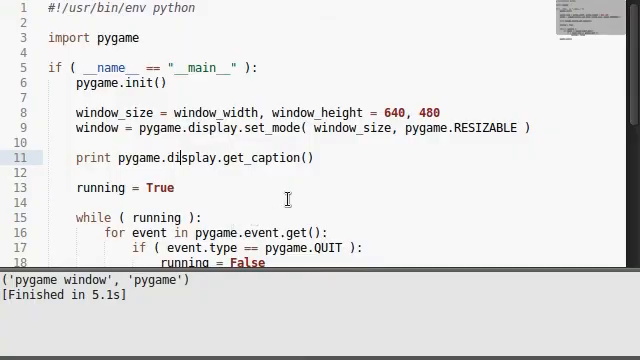
Step: Run the script, then write pygame.display.set_caption("Subscribe!") on line 12
text(p)
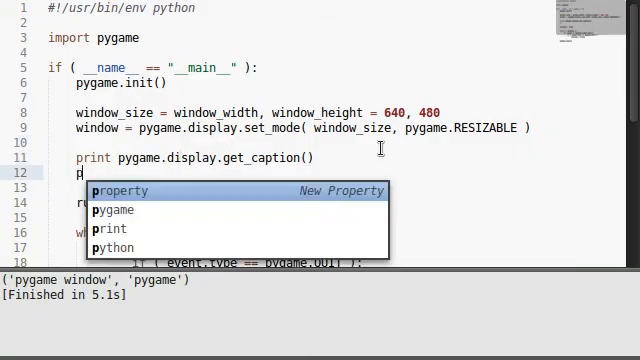
text(pygame.display.)
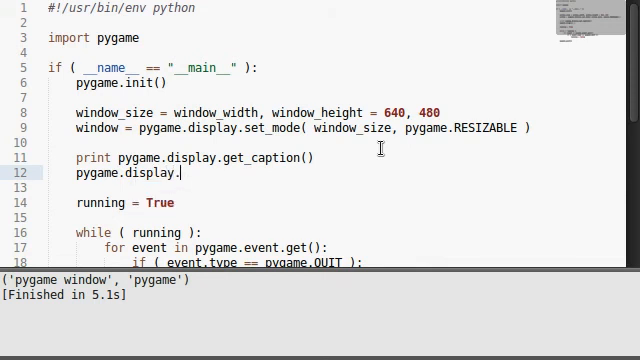
text(set_caption()
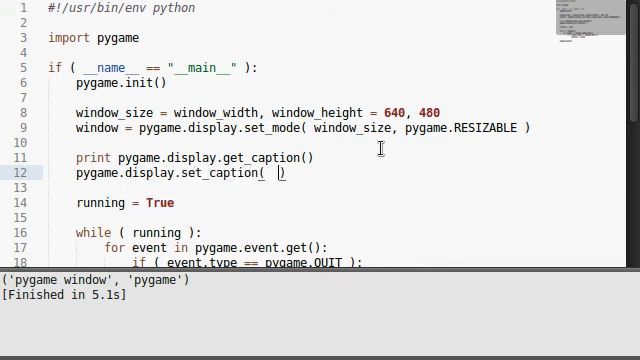
text("")
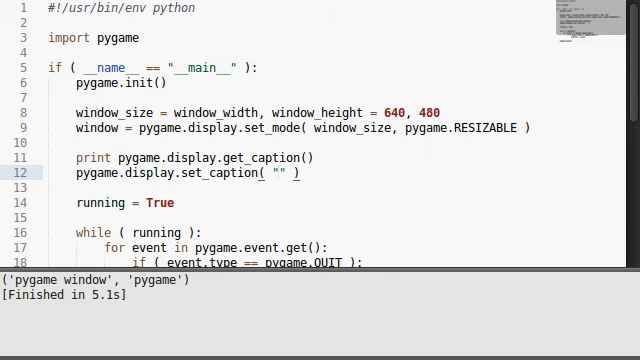
text(Subscribe!)
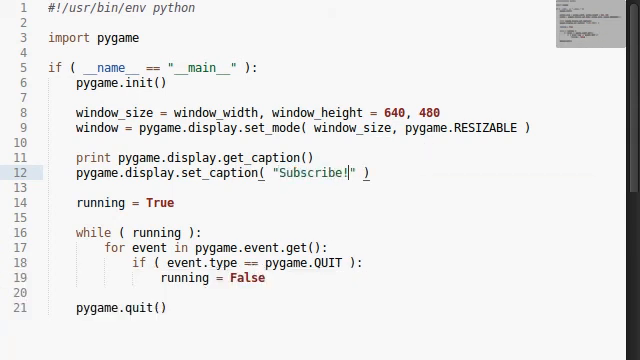
Step: Move the set_caption("Subscribe!") line above the get_caption print
scroll(down, 3)
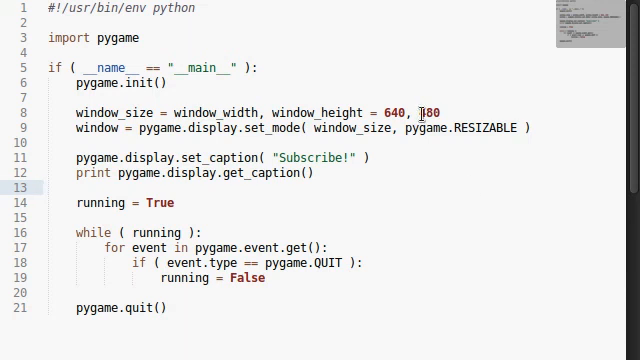
text(480)
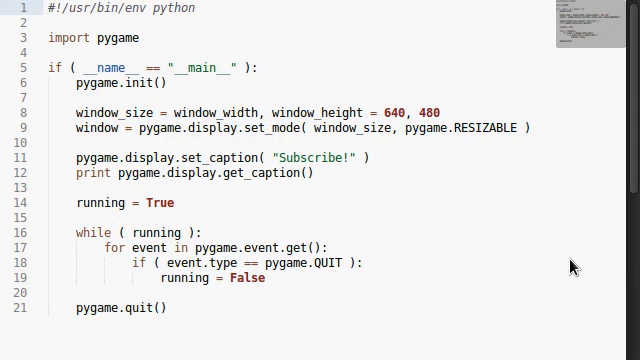
mouse_move(564, 174)
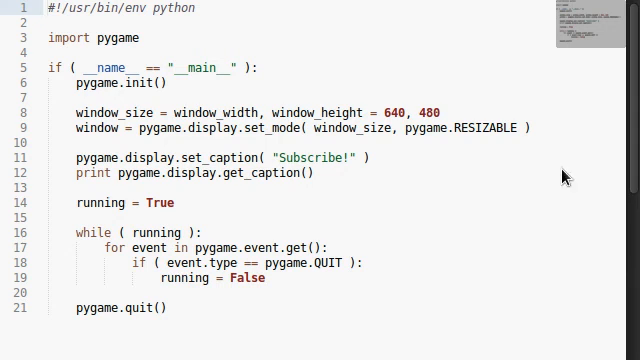